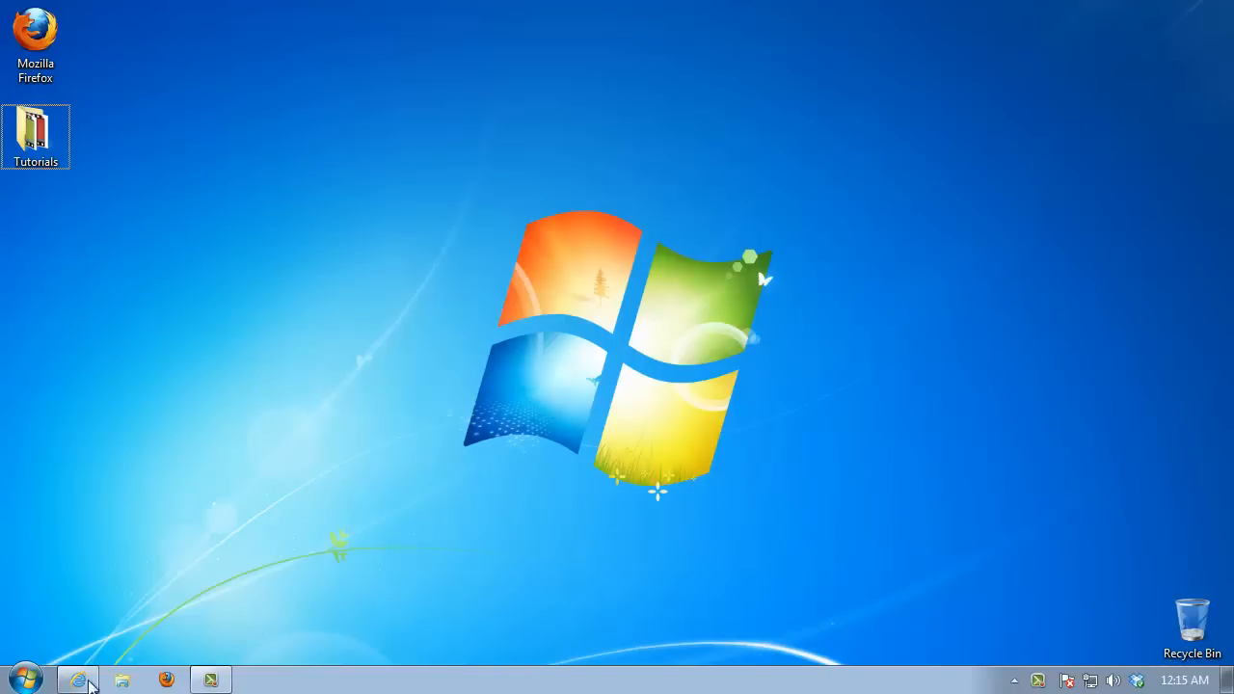
# - Launch the browser on webalias.com and scroll to the free sign-up section
pyautogui.click(77, 678)
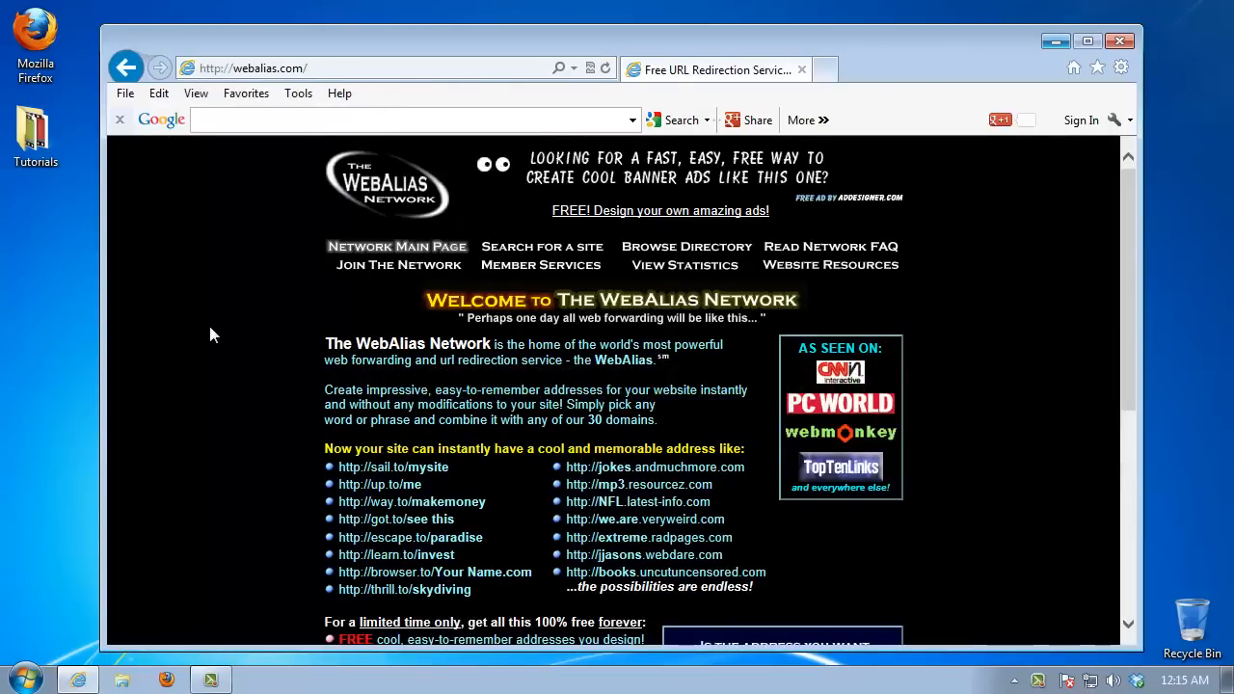
pyautogui.scroll(-3)
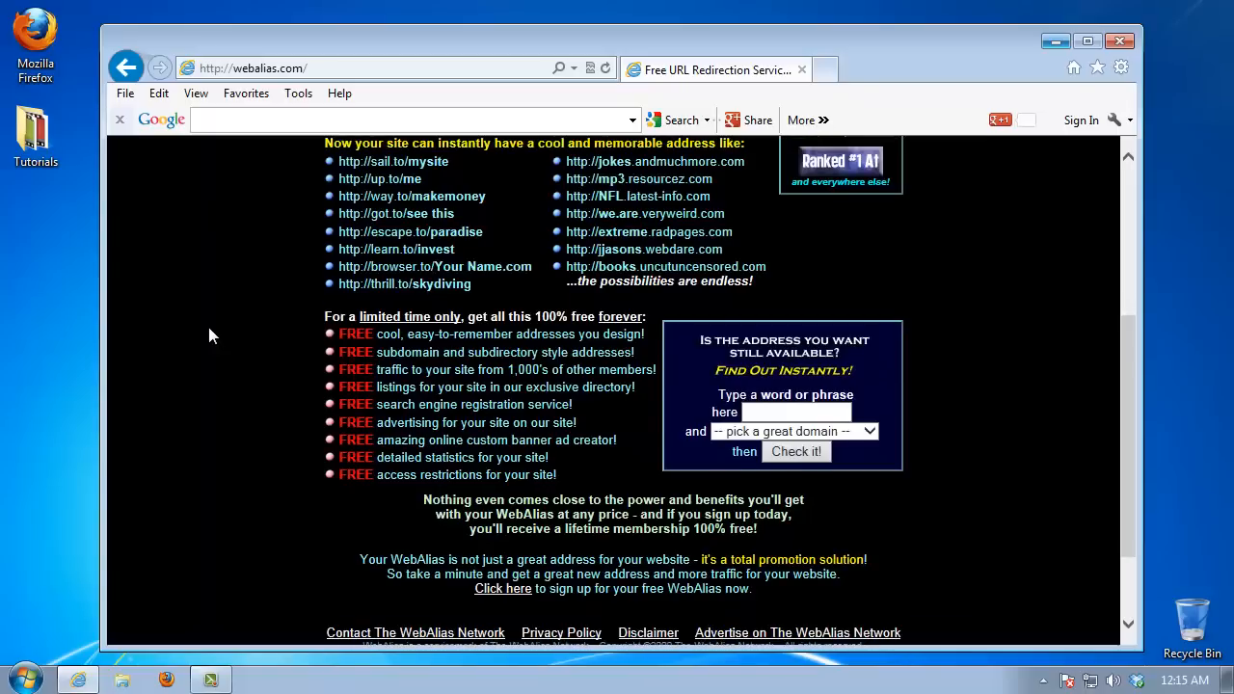
pyautogui.scroll(-3)
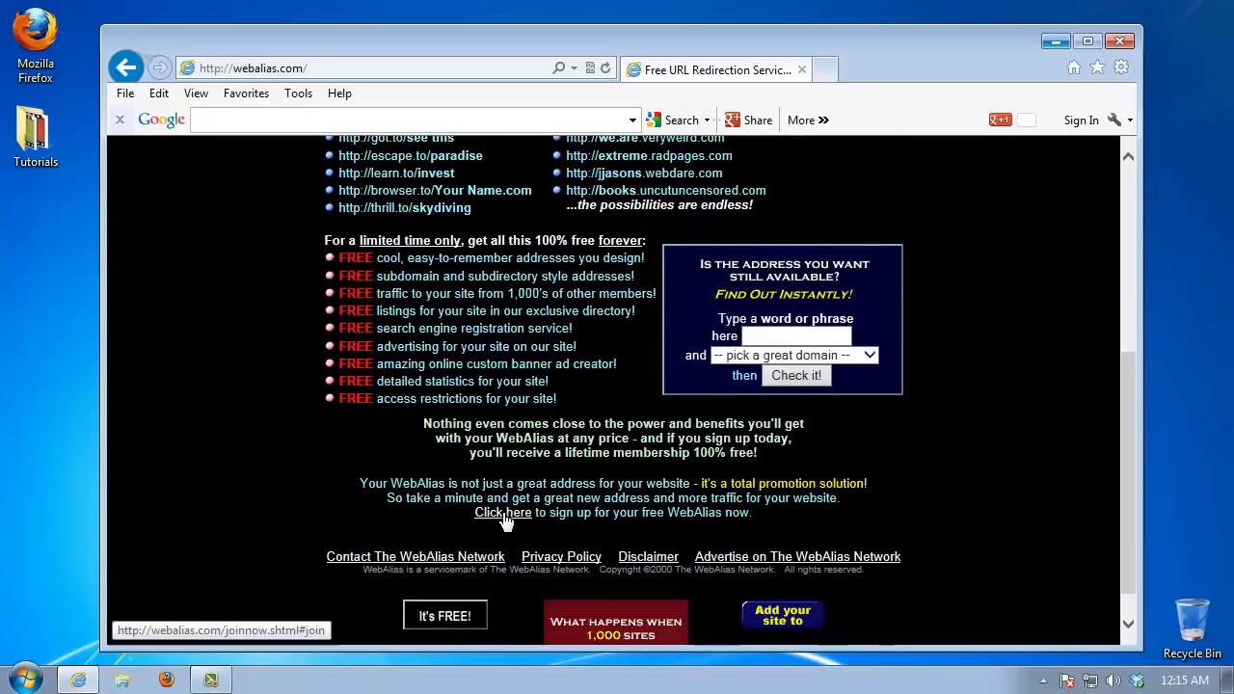
# - Go to the free sign-up form and enter howtech.tv as the website address
pyautogui.click(502, 513)
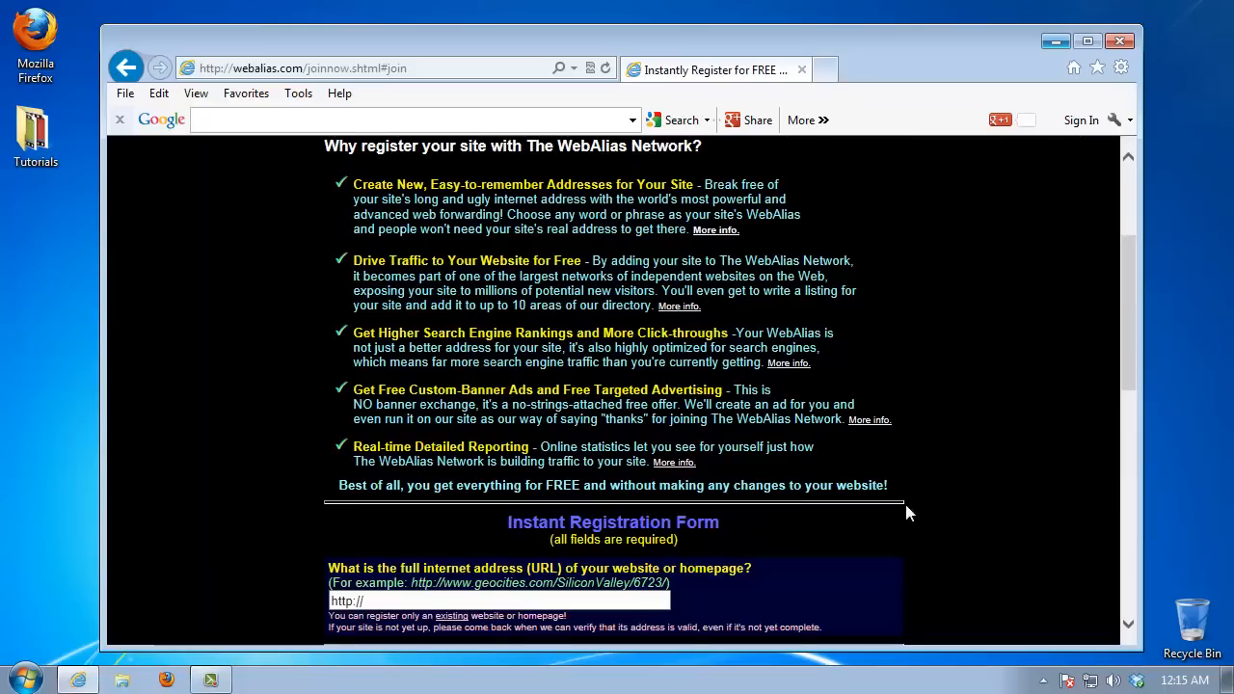
pyautogui.moveTo(1021, 535)
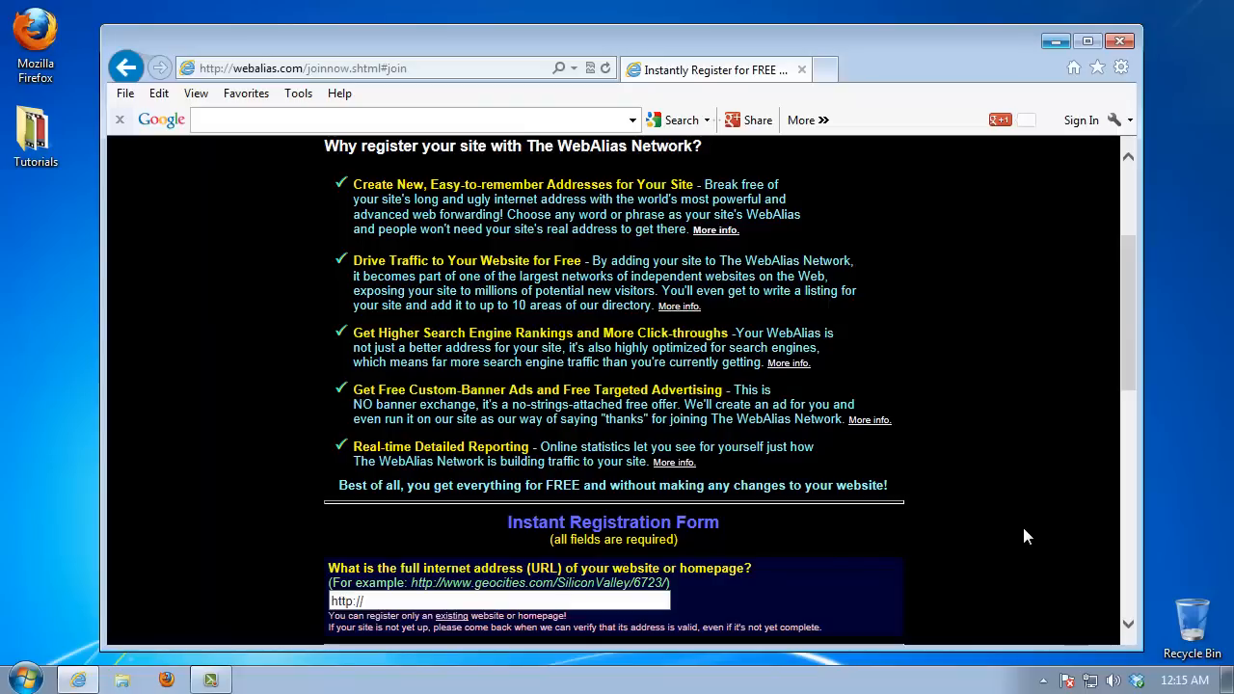
pyautogui.scroll(-3)
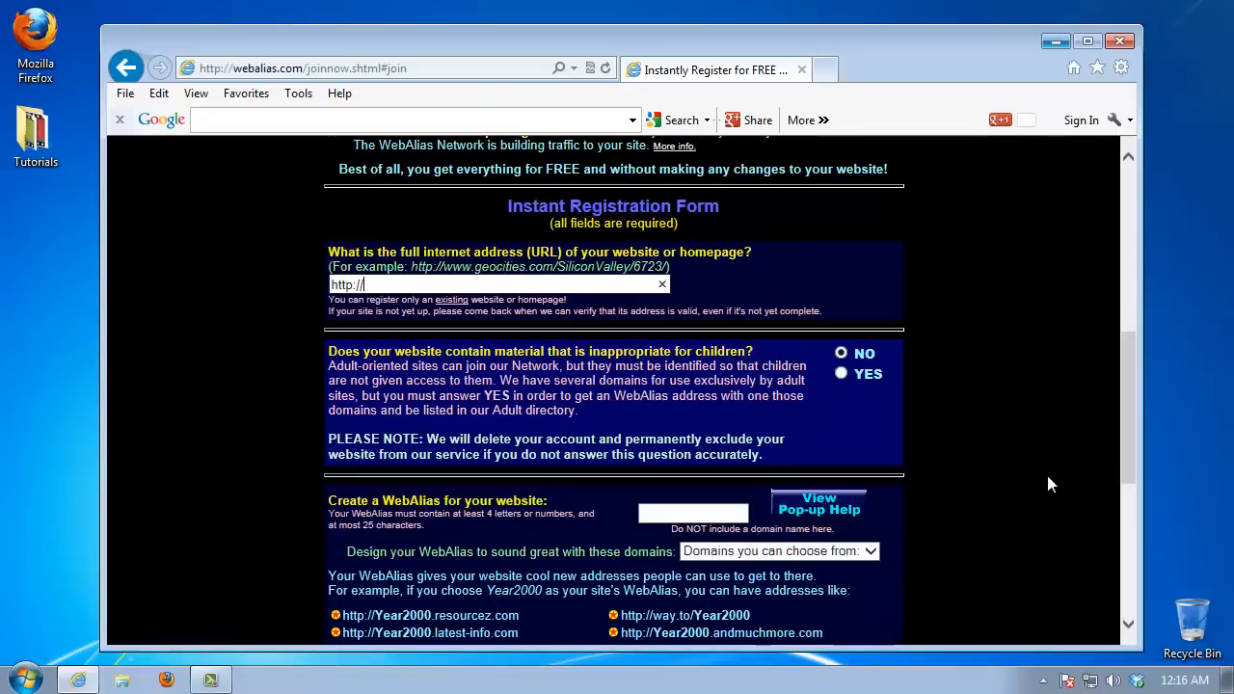
pyautogui.write('howt')
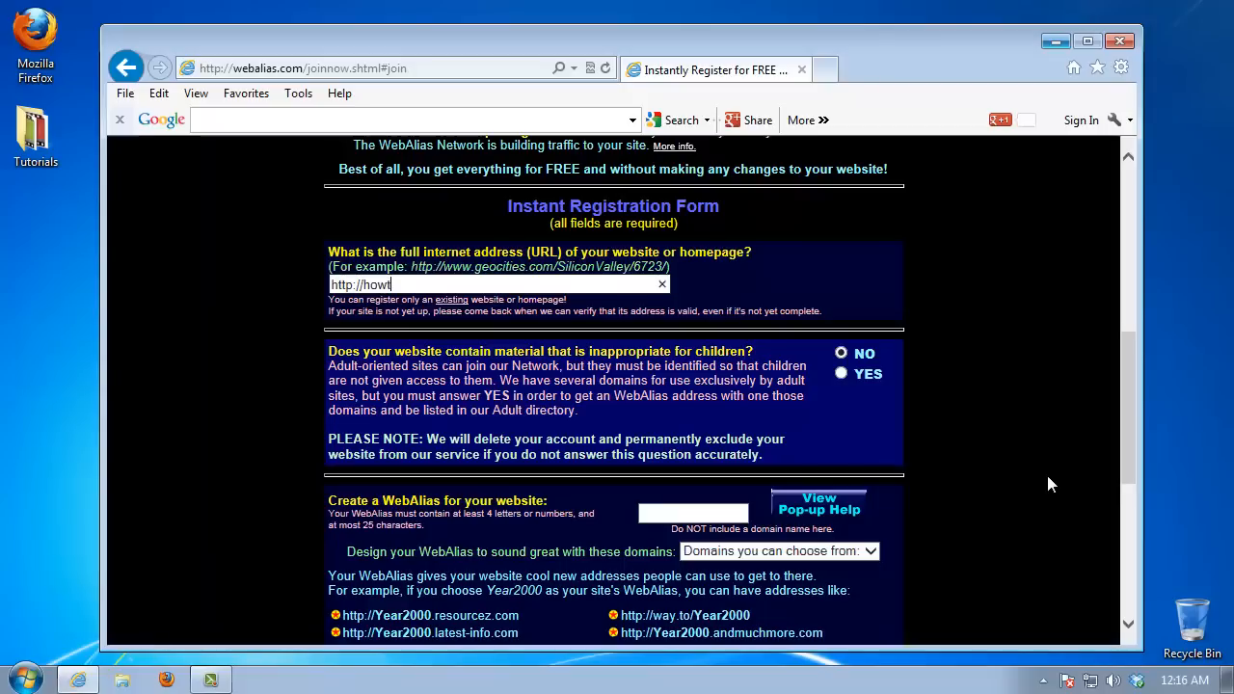
pyautogui.write('ech.tv')
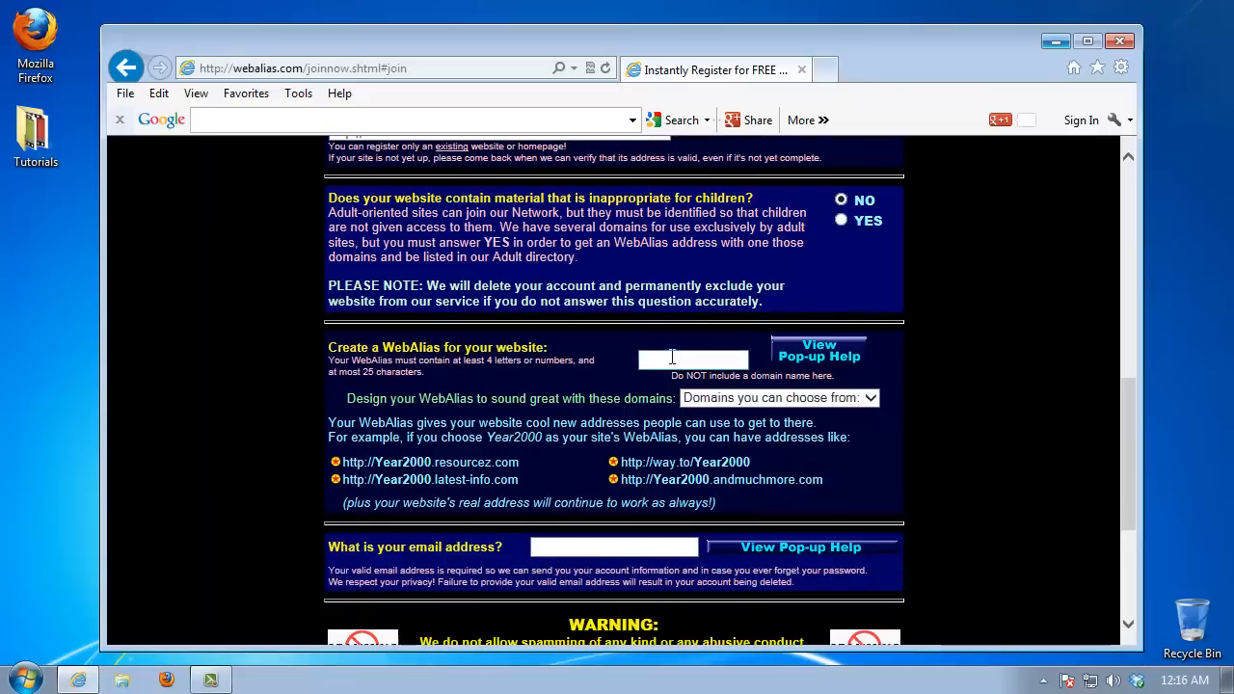
# - Enter the alias howtech and choose learn.to as its domain
pyautogui.write('h')
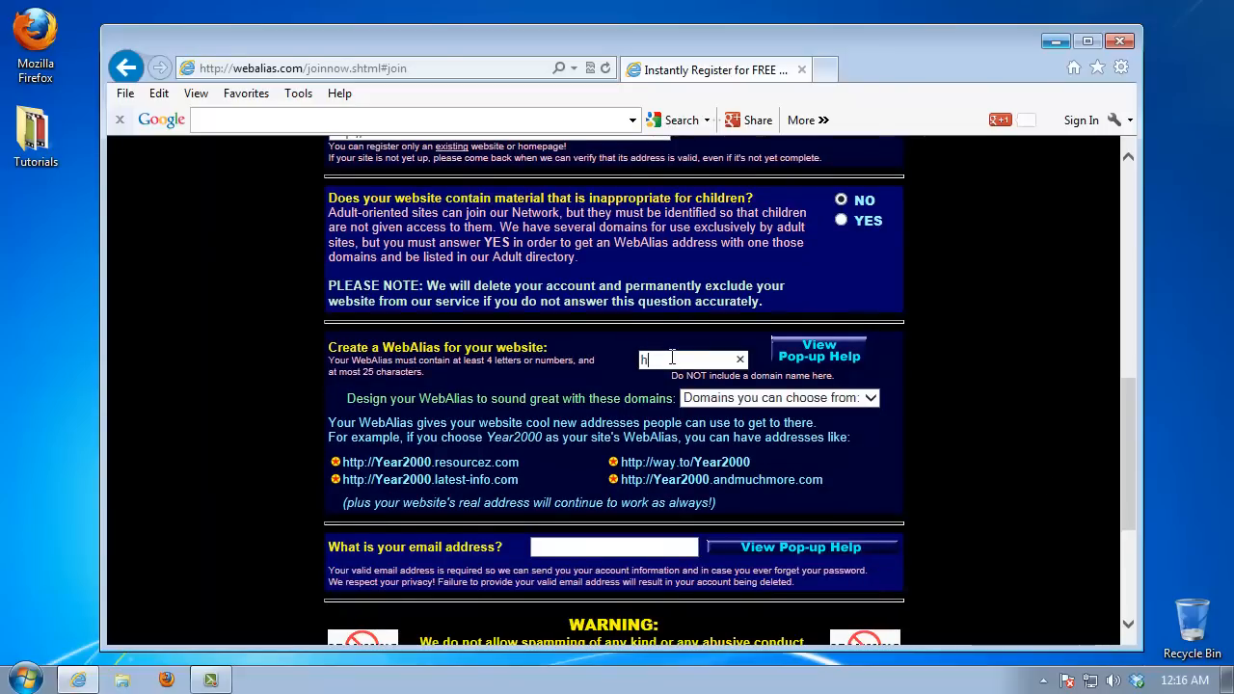
pyautogui.write('owtech')
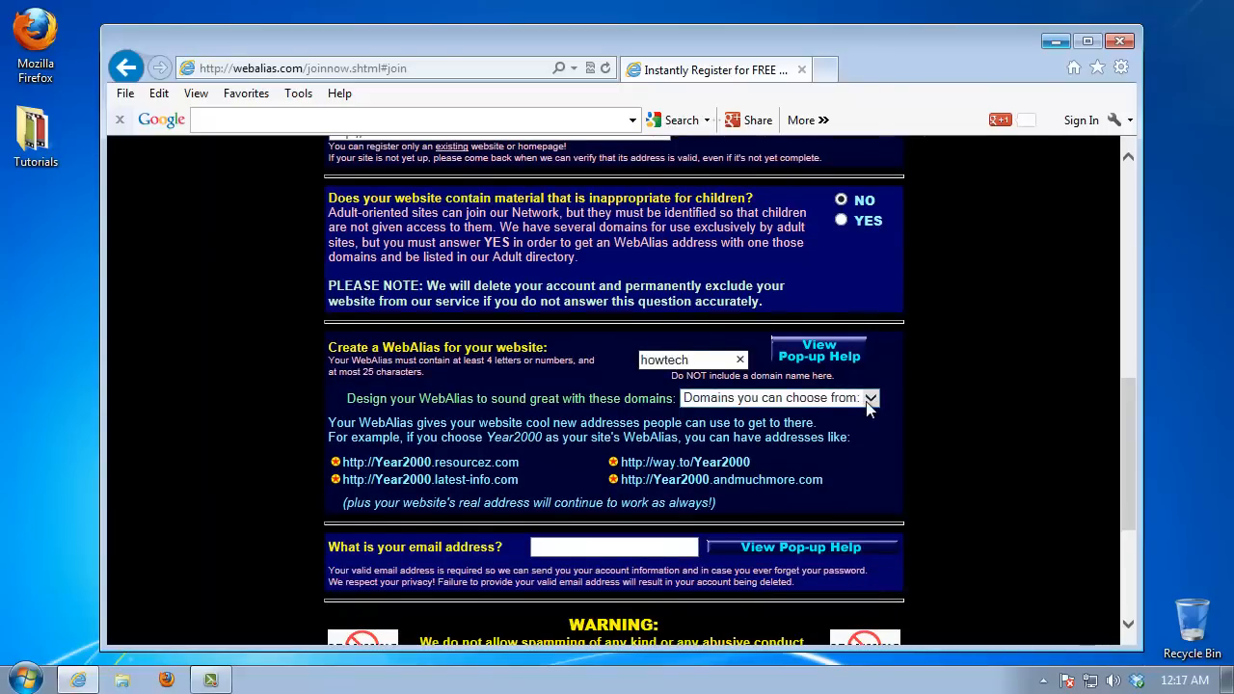
pyautogui.click(869, 398)
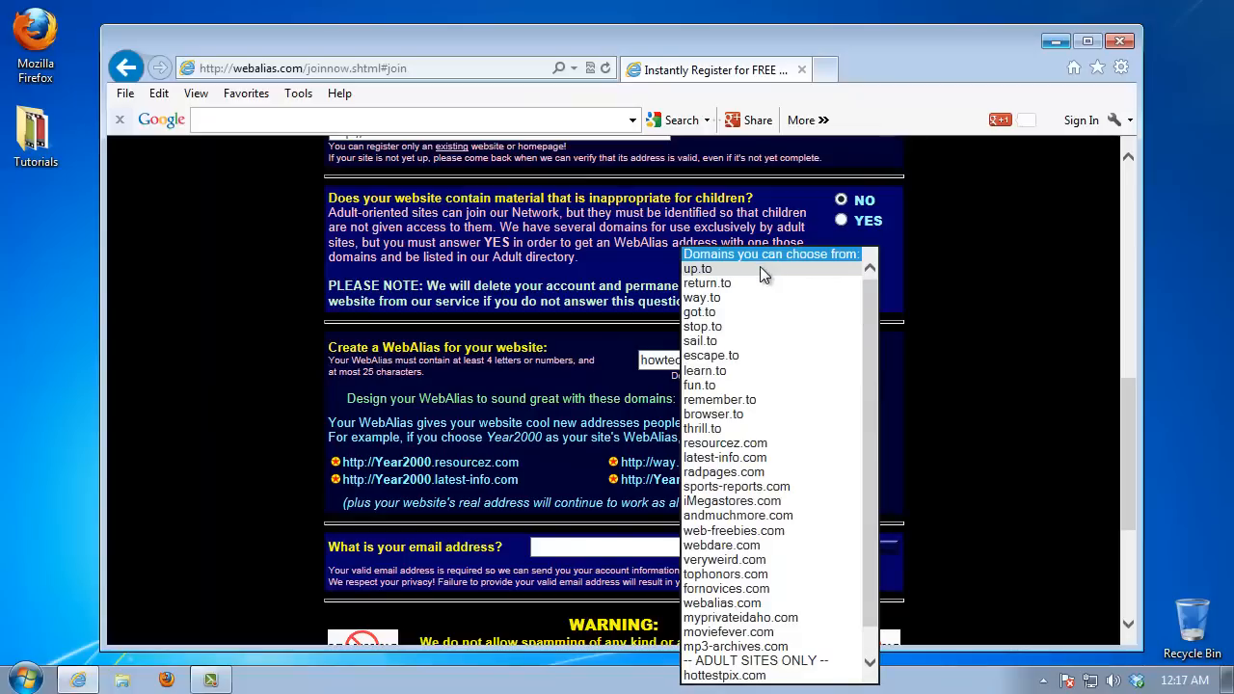
pyautogui.moveTo(730, 312)
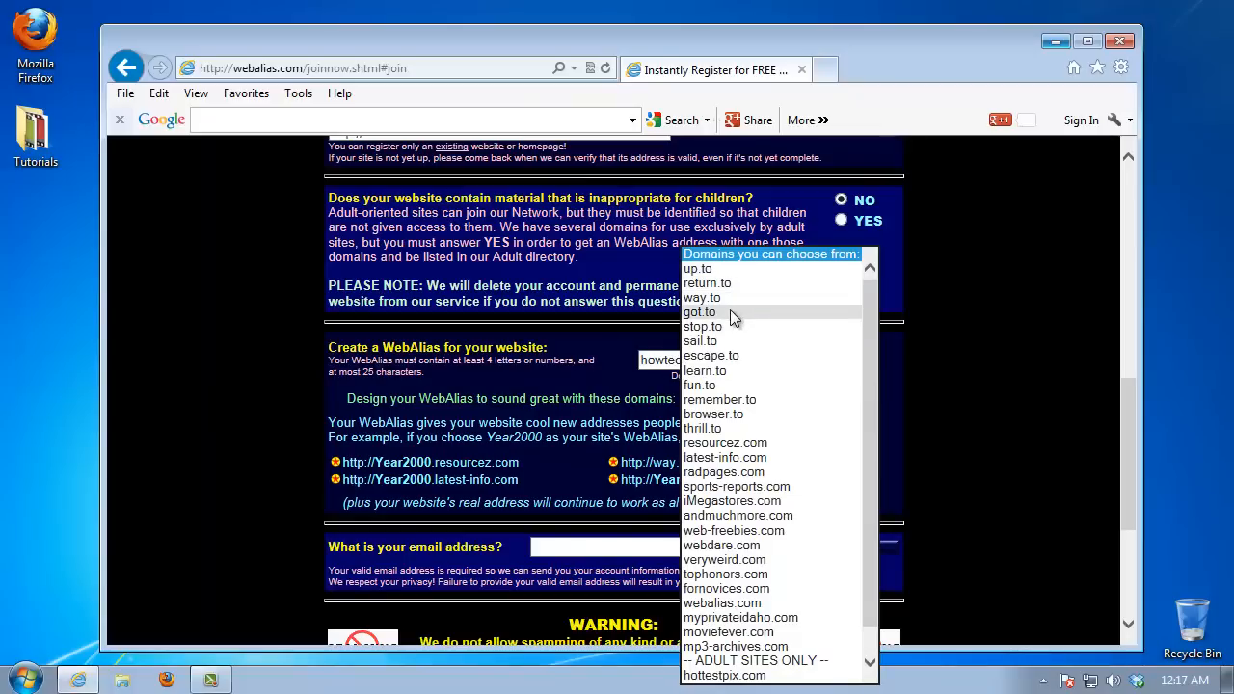
pyautogui.click(705, 371)
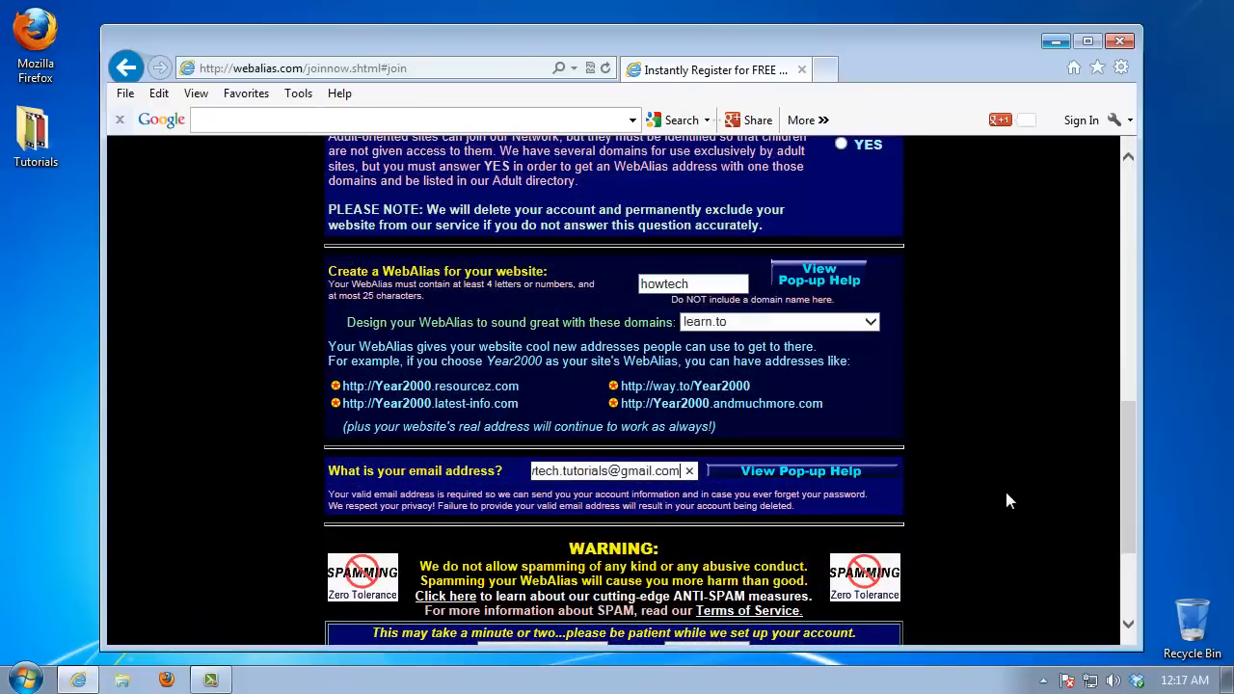
# - Submit the registration with Set Up My Account to create the WebAlias redirect
pyautogui.scroll(-3)
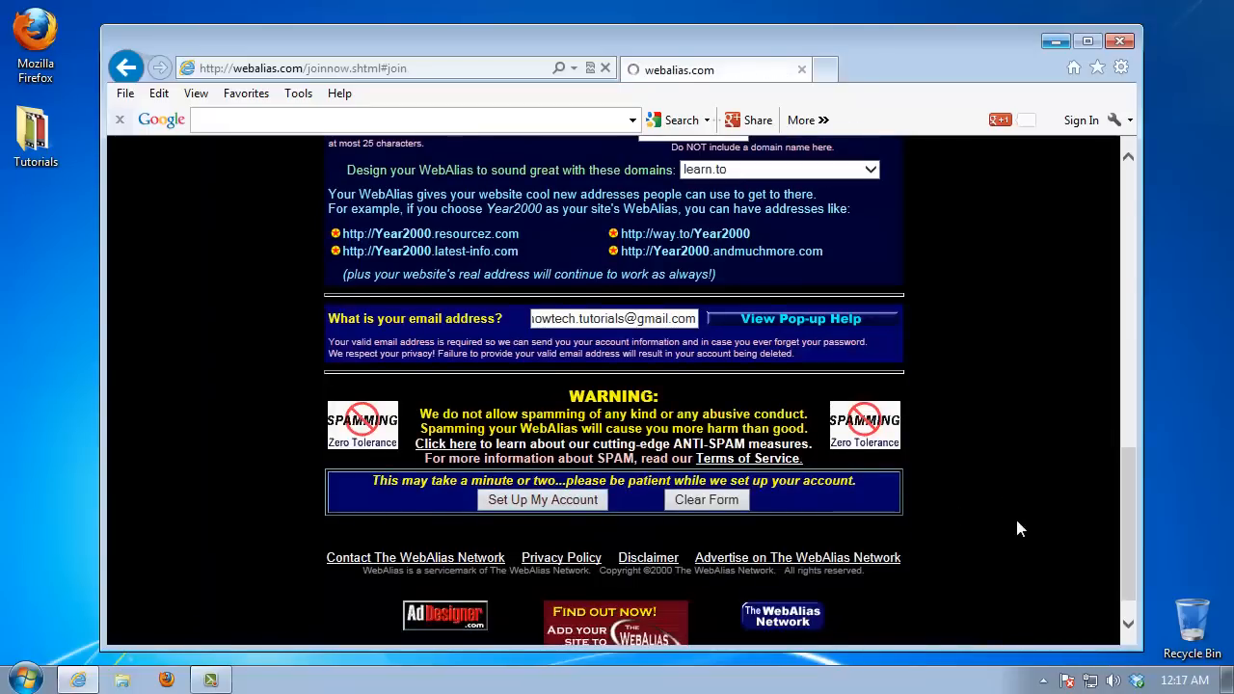
pyautogui.click(542, 499)
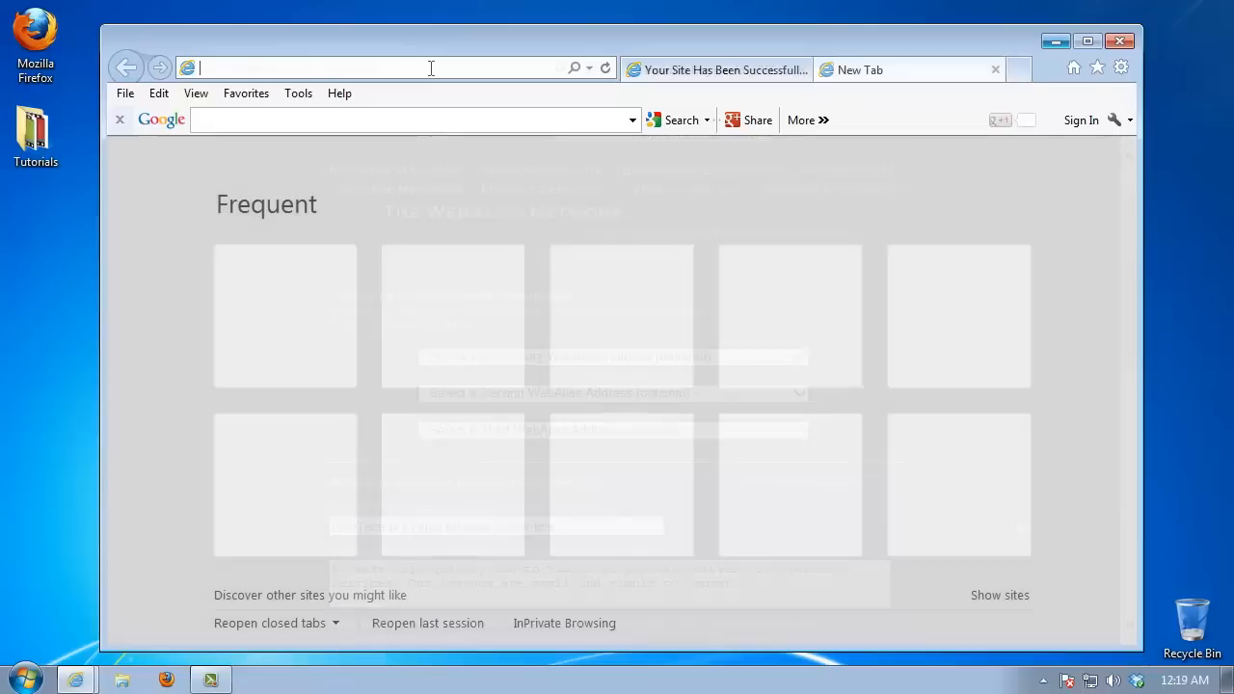
# - Load learn.to/howtech in a new tab and scroll through the redirected HowTech site
pyautogui.write('learn.to/howtech')
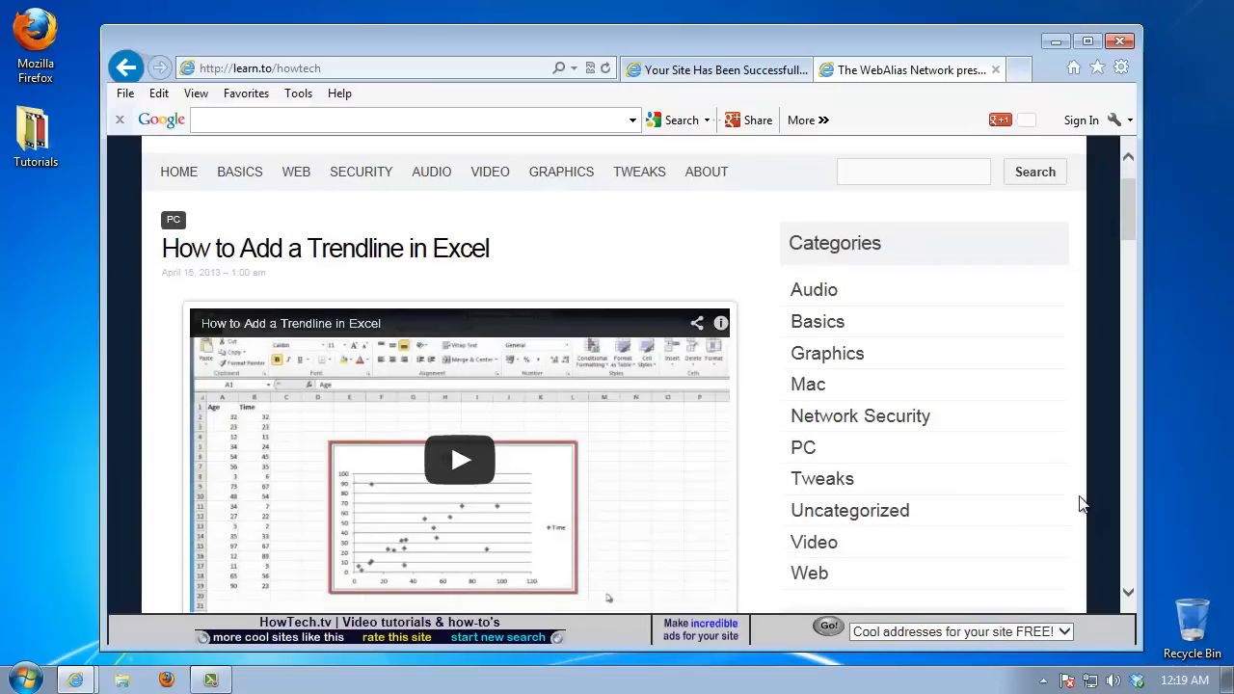
pyautogui.scroll(-3)
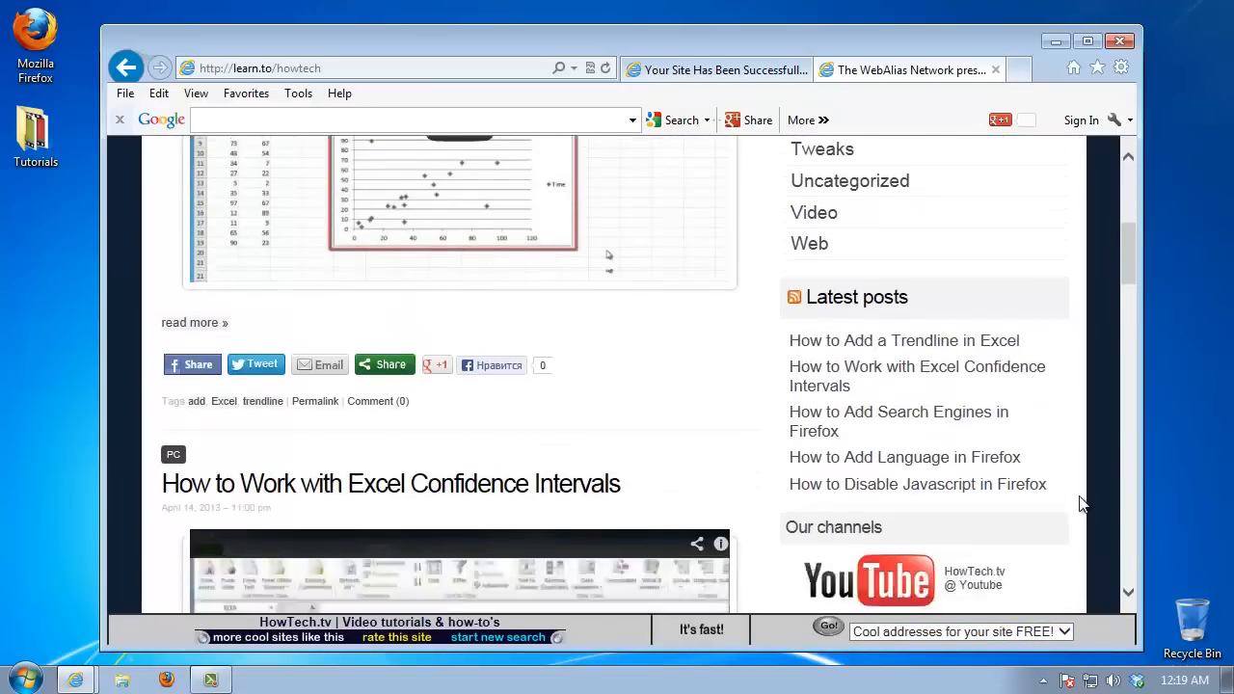
pyautogui.scroll(-3)
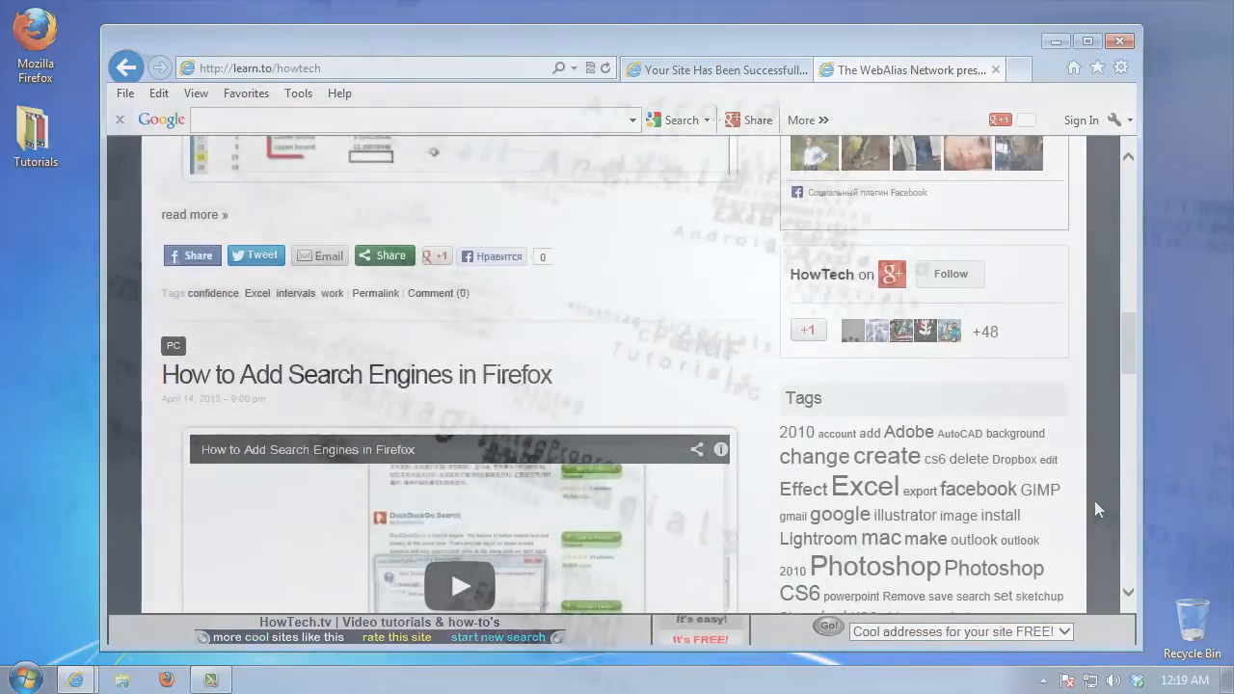